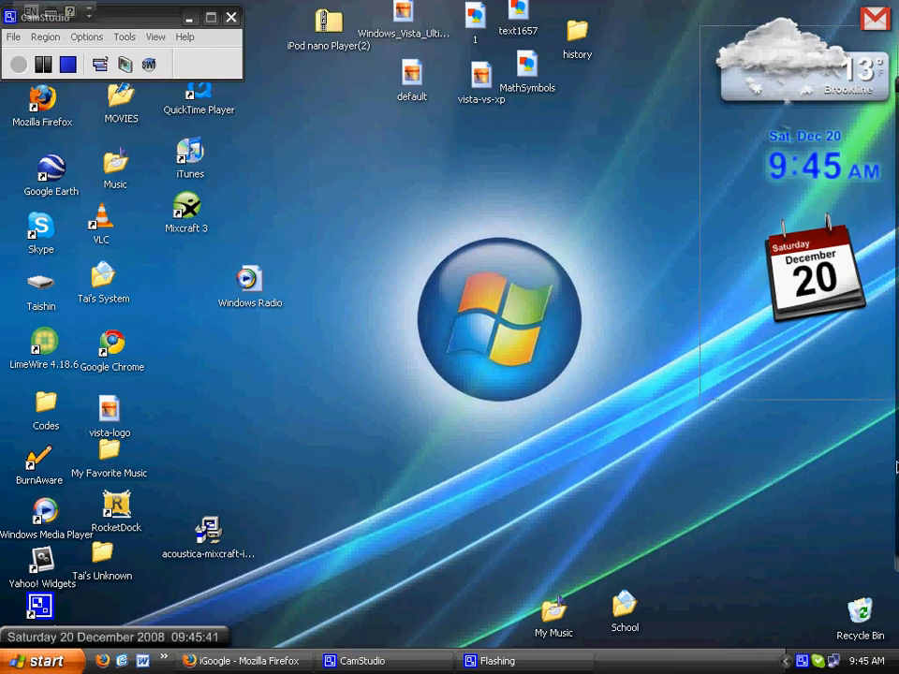
pyautogui.moveTo(850, 385)
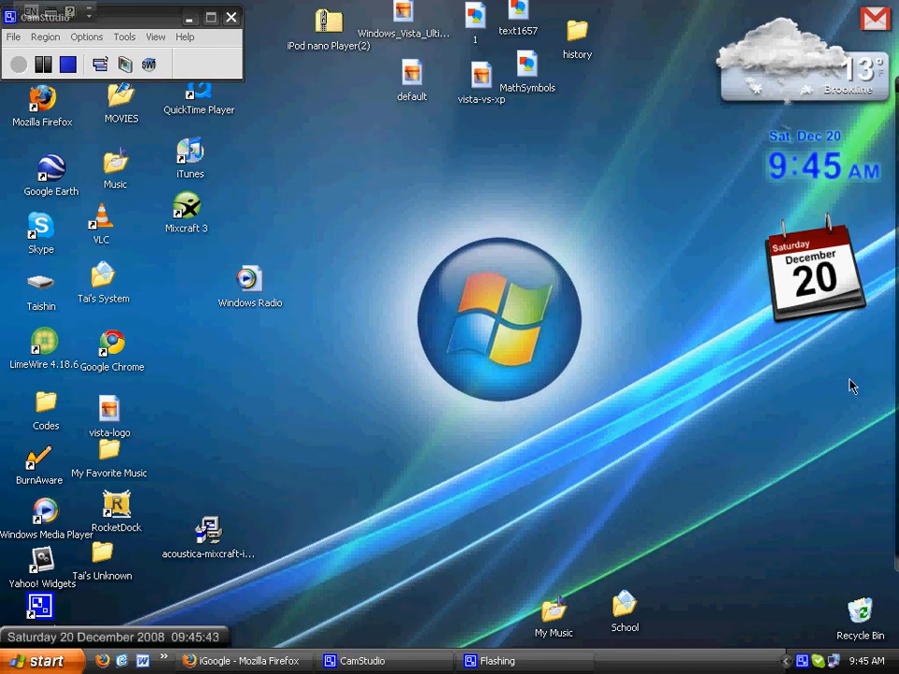
pyautogui.moveTo(719, 109)
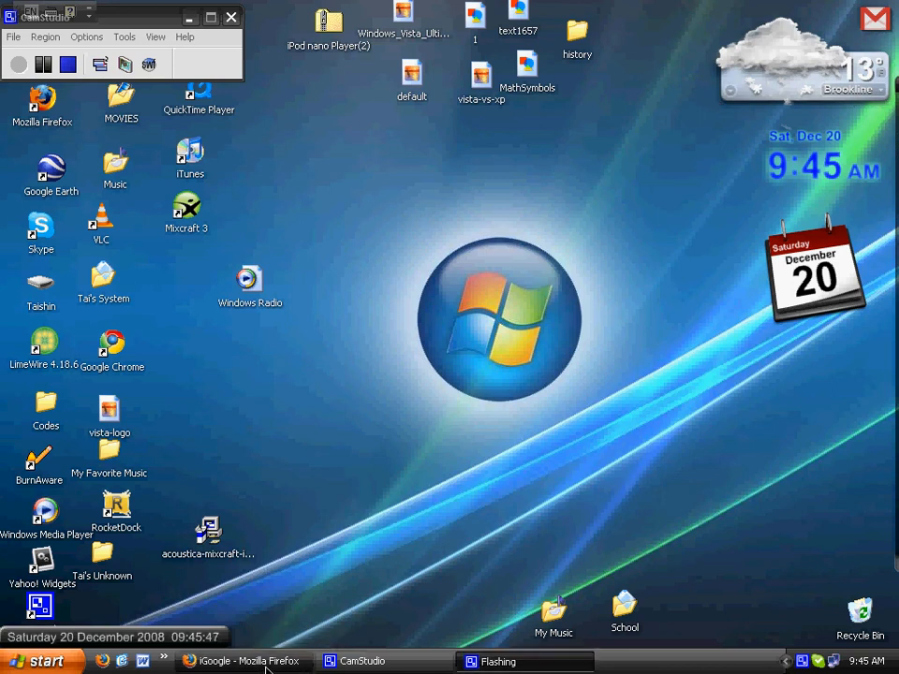
# Bring Firefox to the front and search Google for 'yahoo widgets'.
pyautogui.click(223, 663)
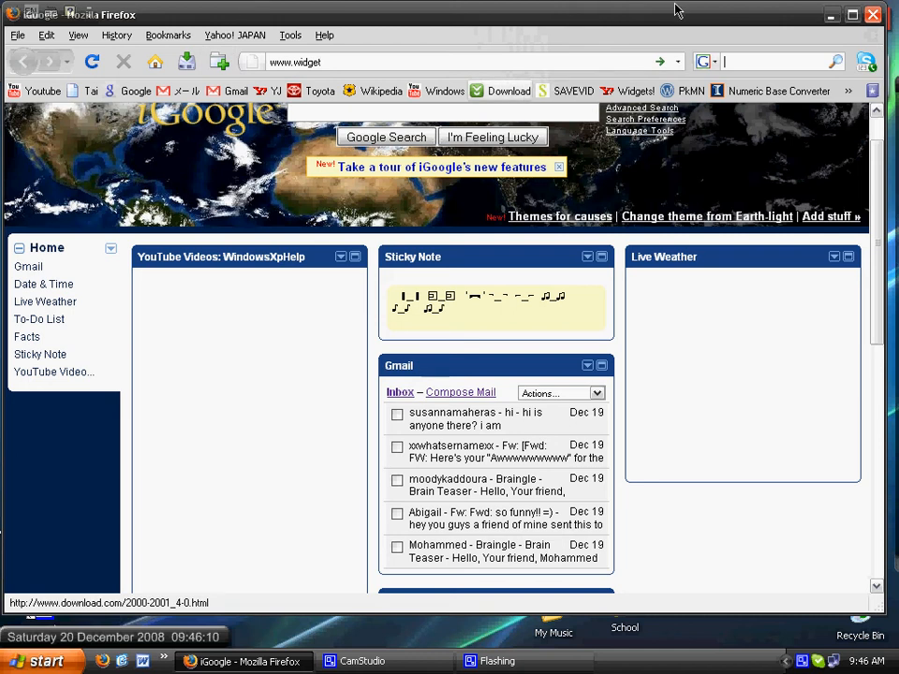
pyautogui.write('yahoo widgets')
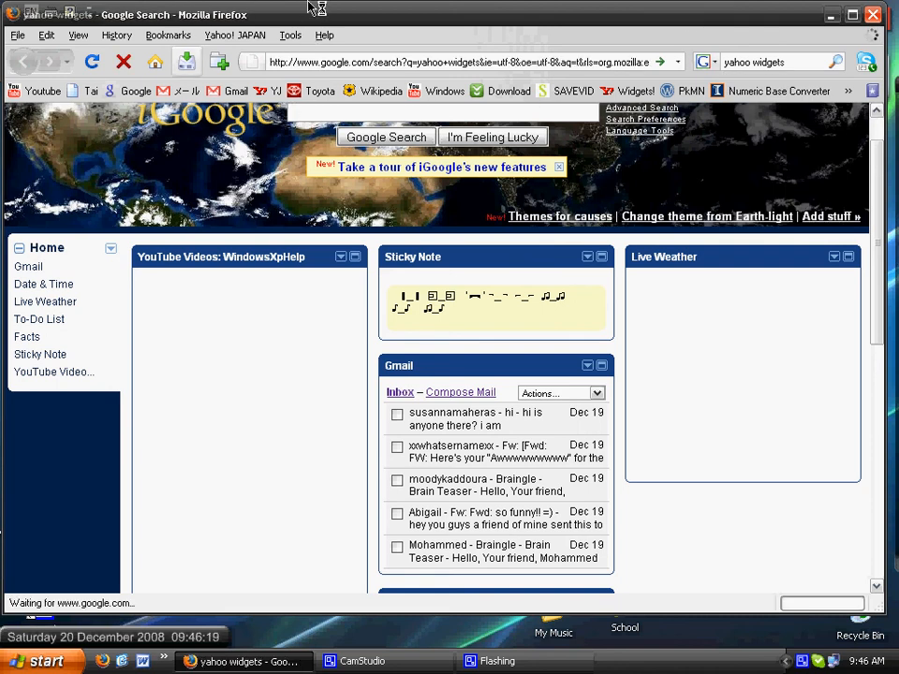
pyautogui.moveTo(284, 20)
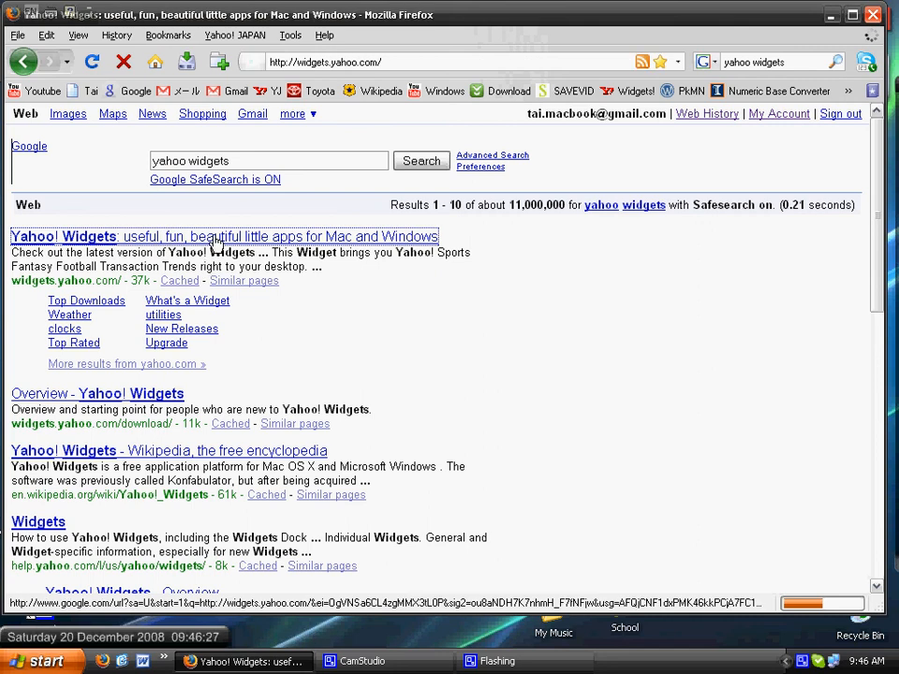
# Go to the Yahoo! Widgets site and search its gallery for 'clock' (378 results).
pyautogui.click(216, 236)
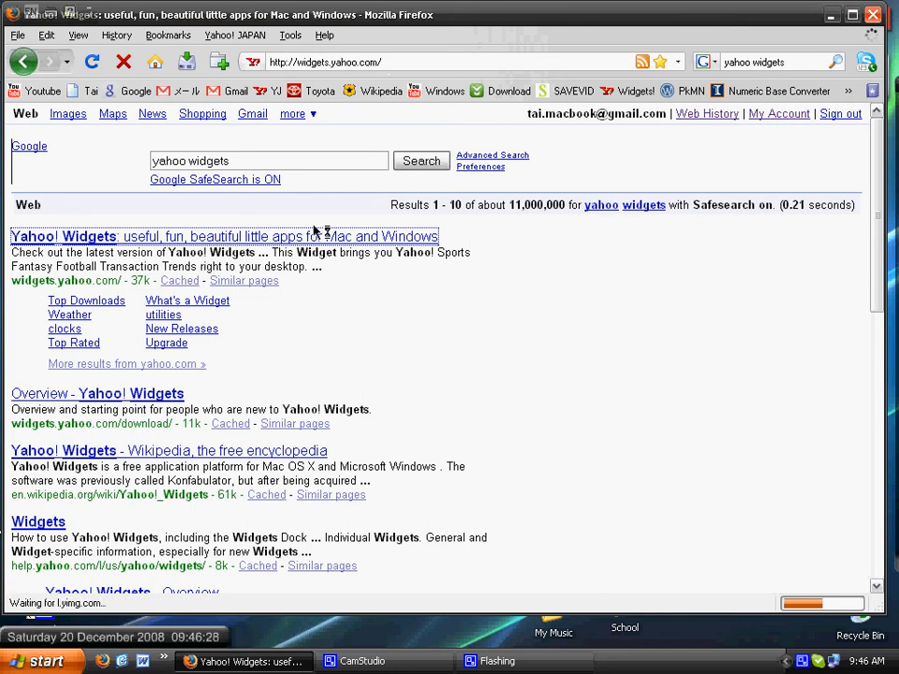
pyautogui.moveTo(352, 408)
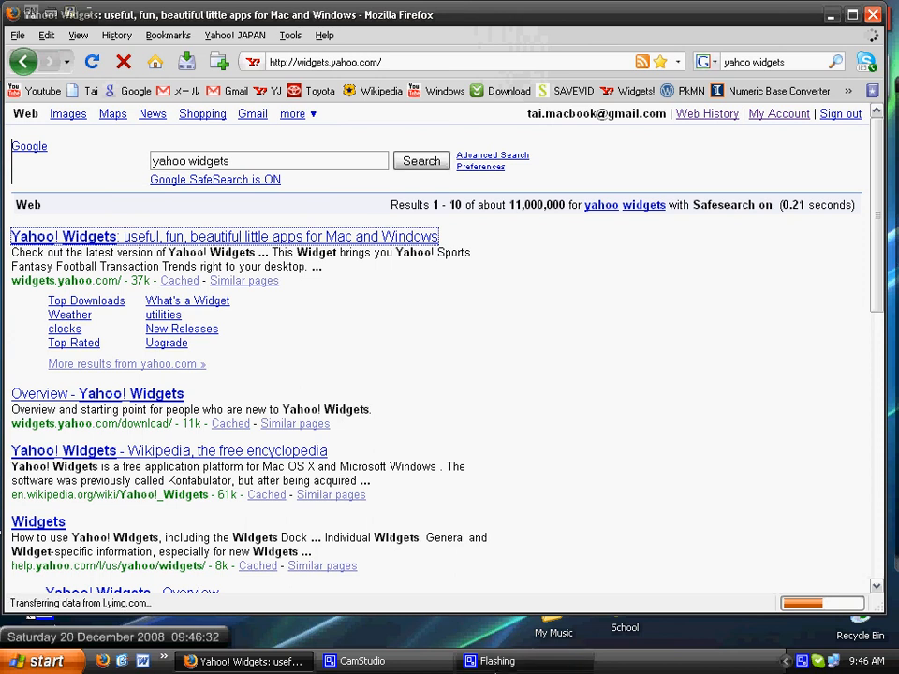
pyautogui.click(223, 236)
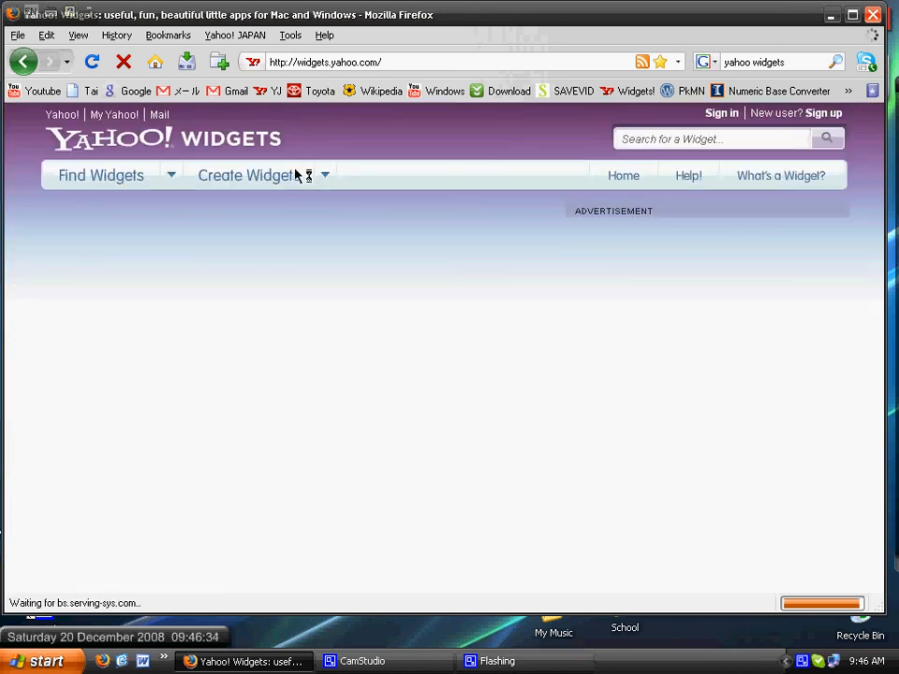
pyautogui.moveTo(431, 138)
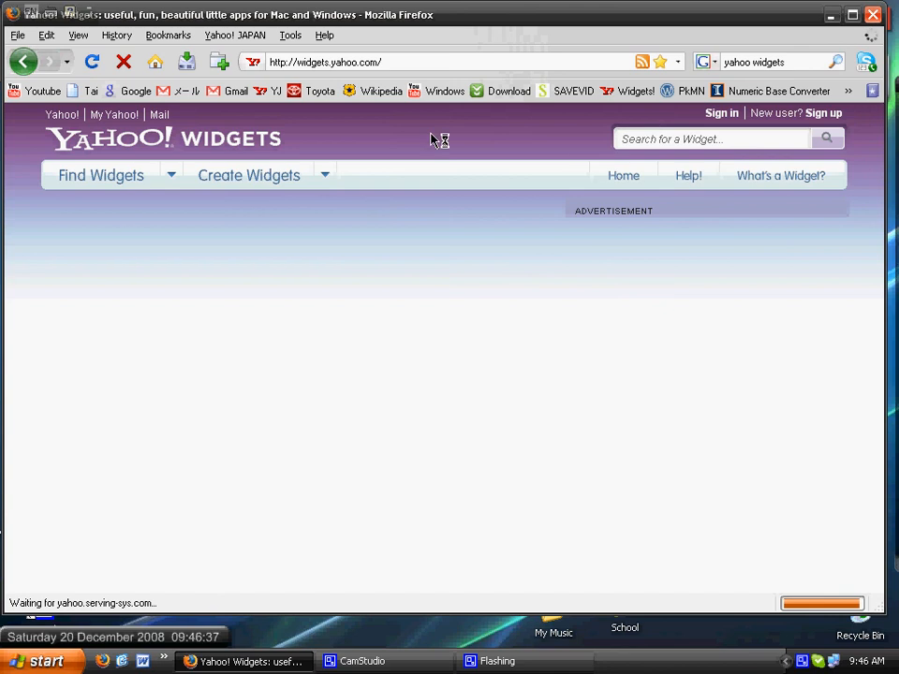
pyautogui.moveTo(700, 140)
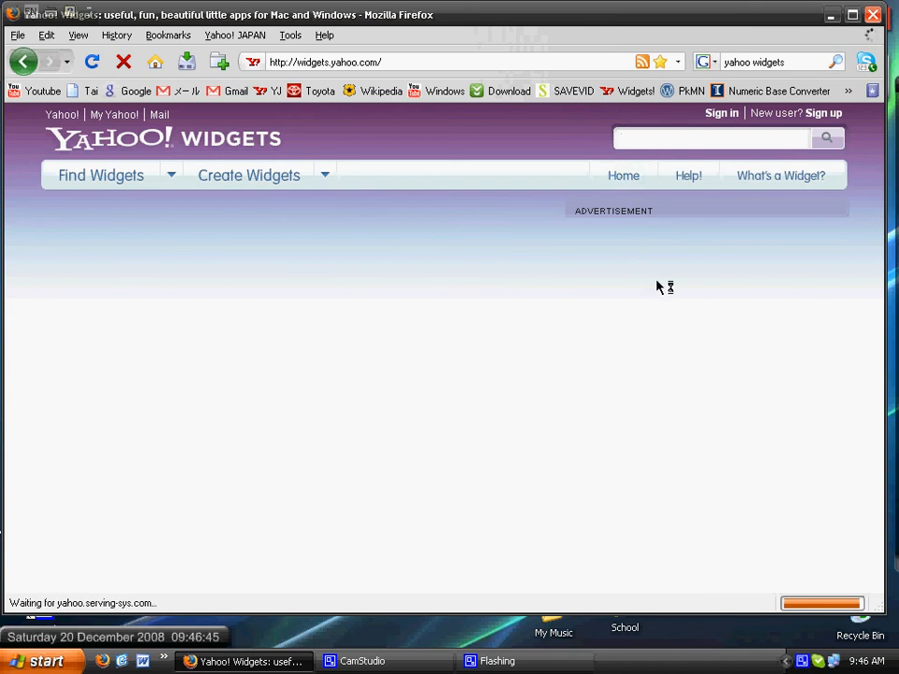
pyautogui.write('clock')
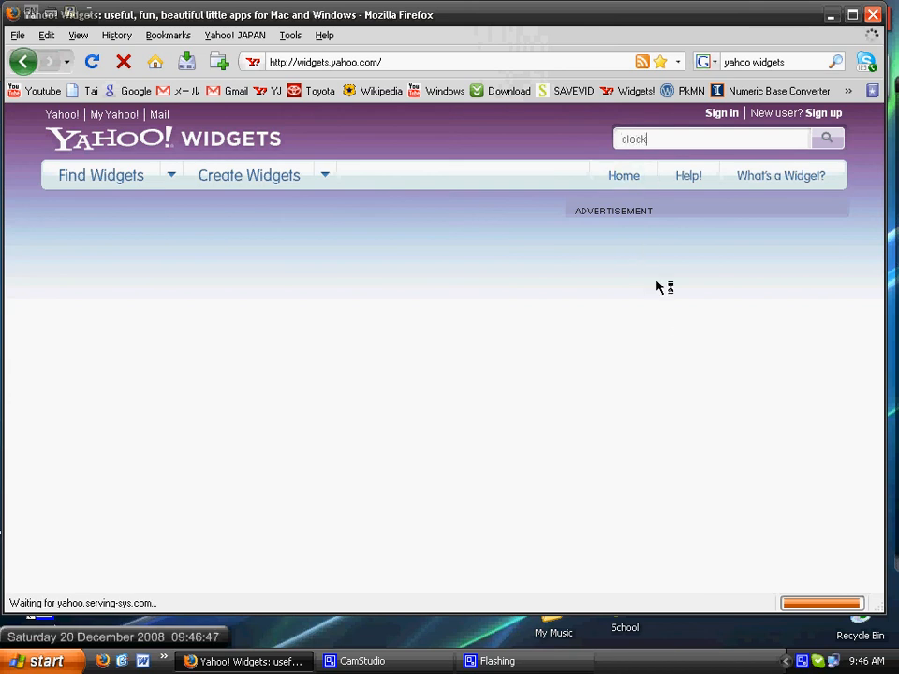
pyautogui.click(827, 138)
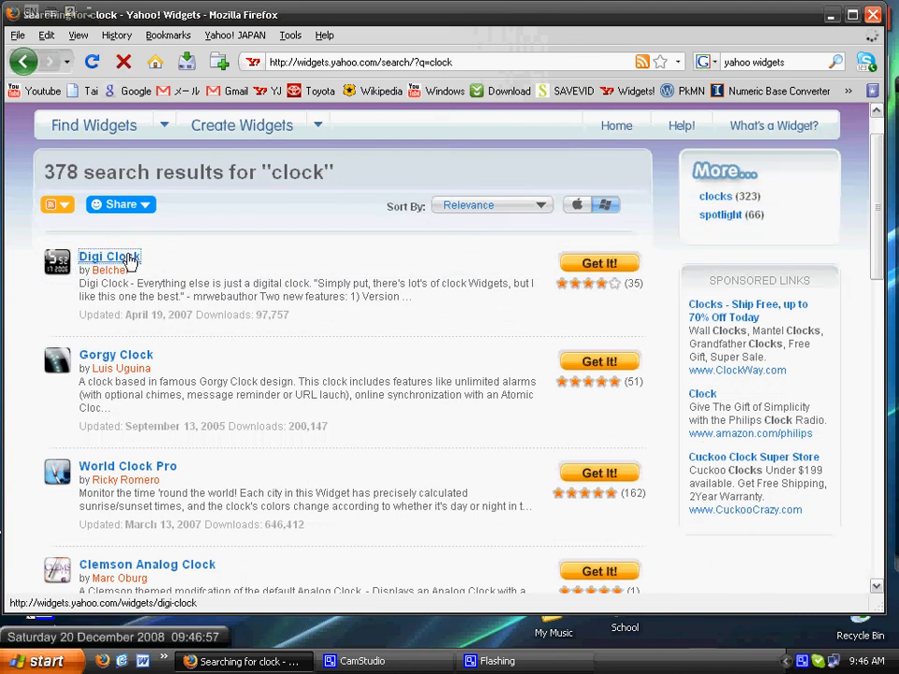
# View the Digi Clock detail page with its description, rating and download option.
pyautogui.click(105, 256)
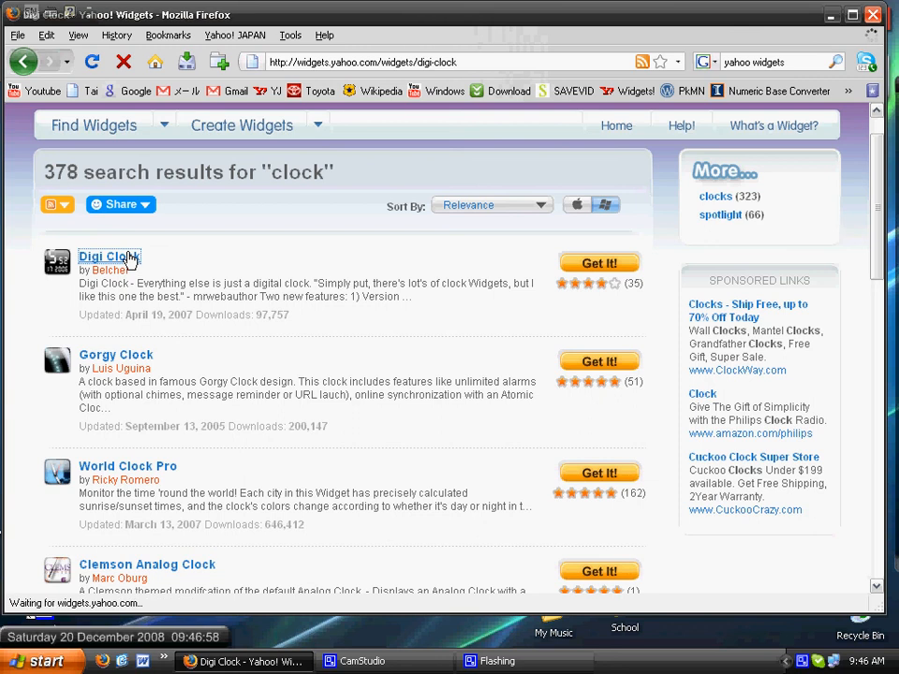
pyautogui.click(103, 256)
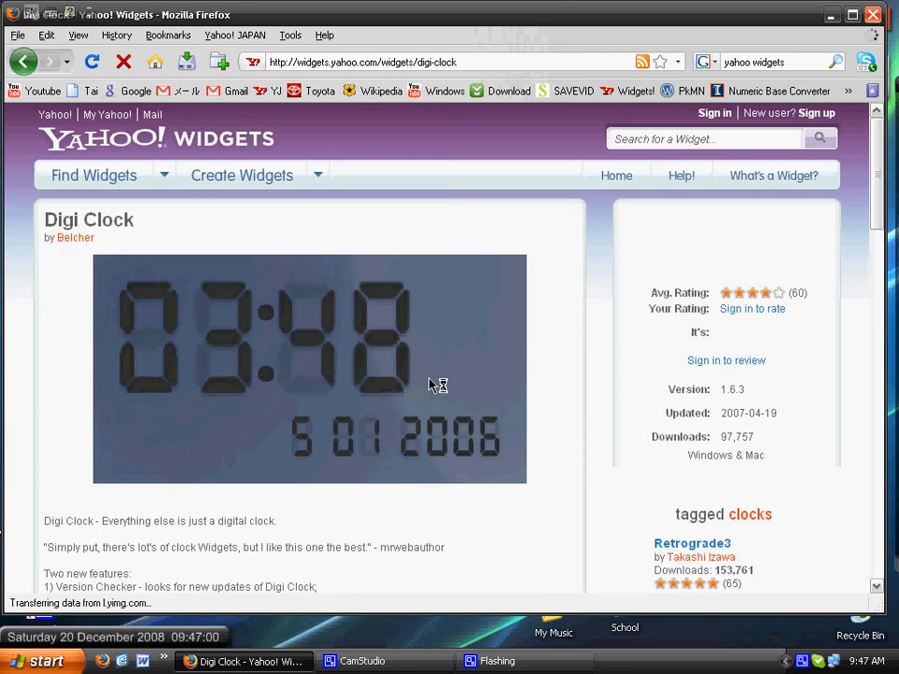
pyautogui.scroll(-3)
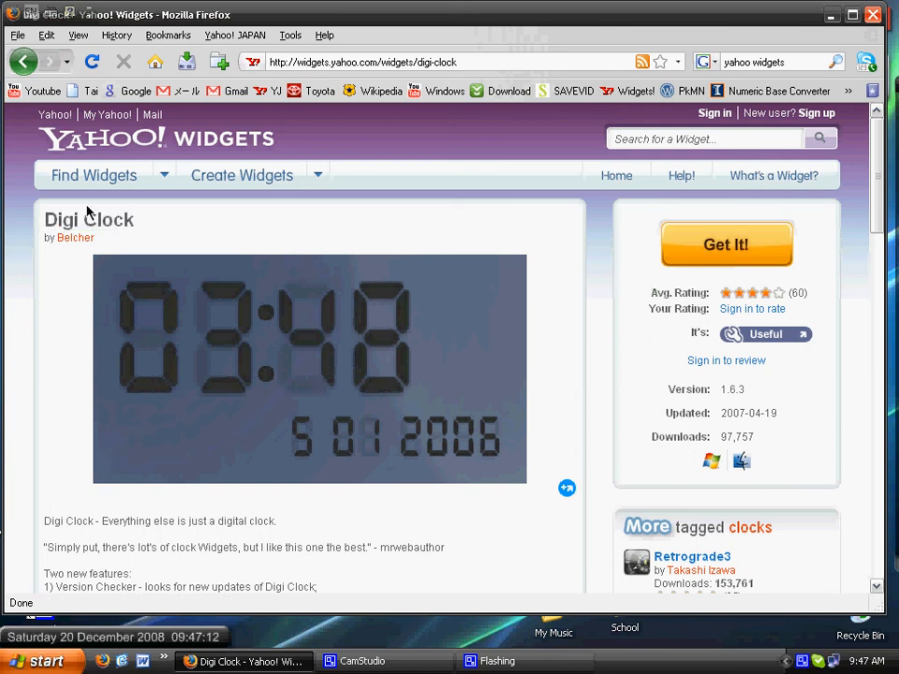
pyautogui.moveTo(168, 236)
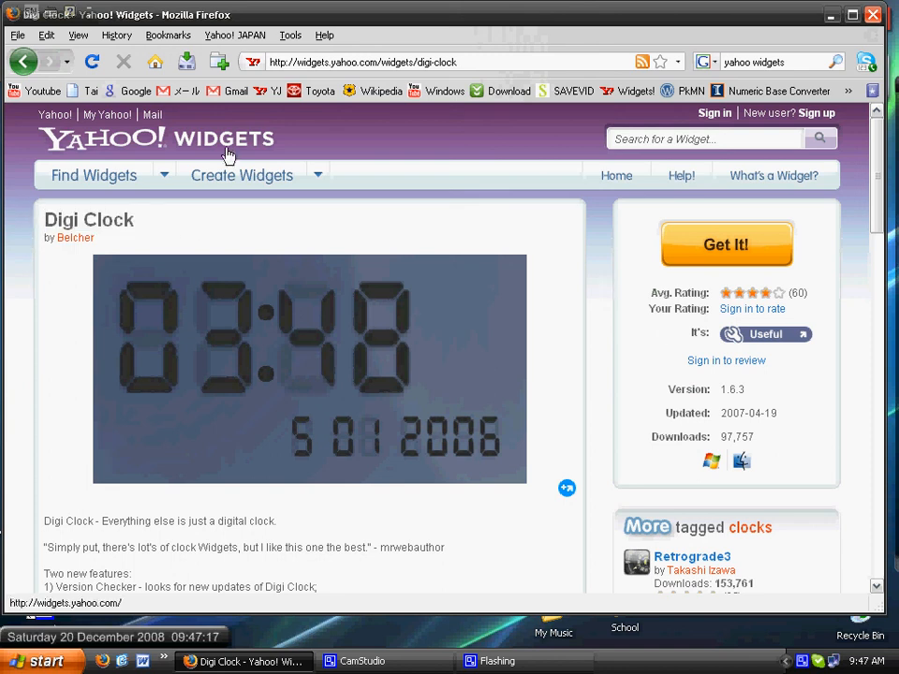
pyautogui.moveTo(723, 251)
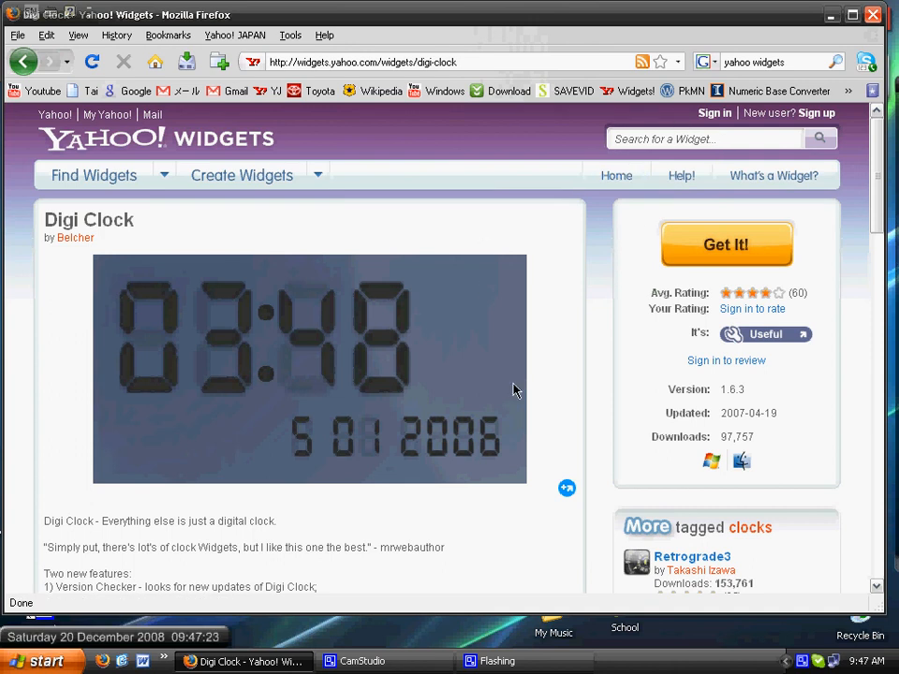
pyautogui.moveTo(112, 299)
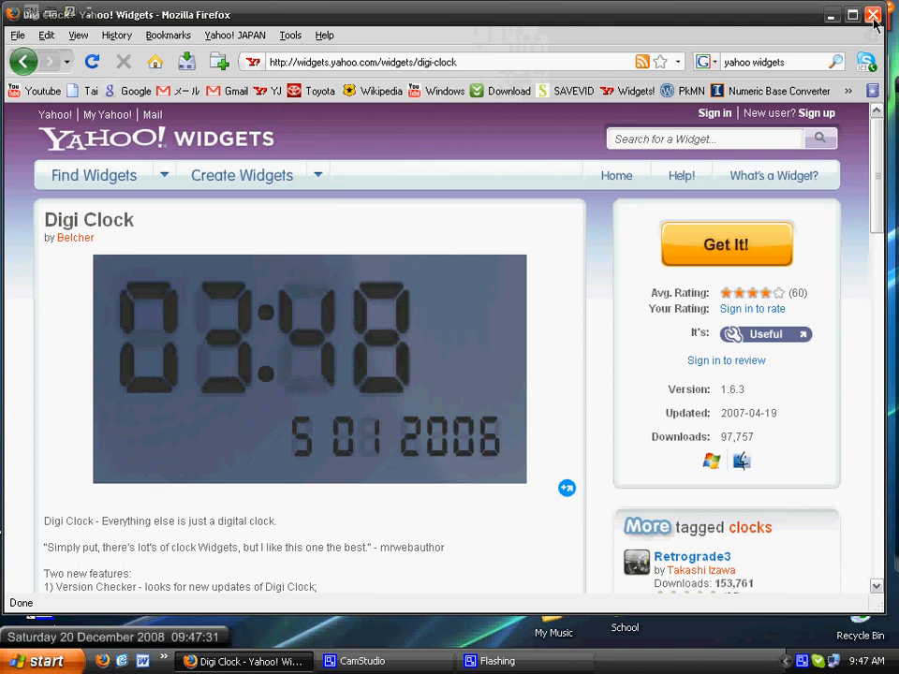
# Close Firefox and launch Notepad from the Start menu.
pyautogui.click(872, 13)
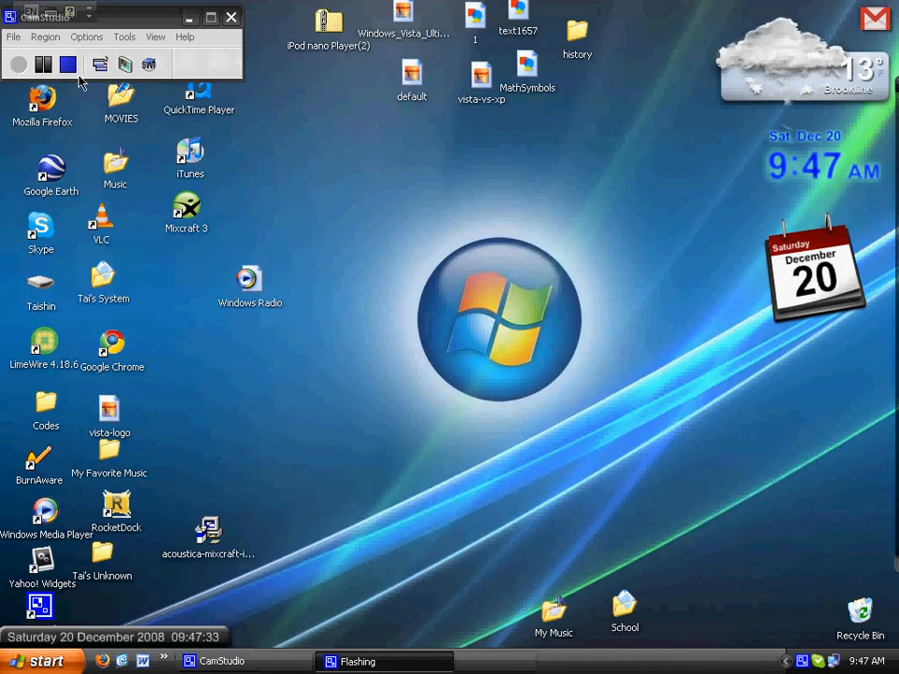
pyautogui.moveTo(277, 265)
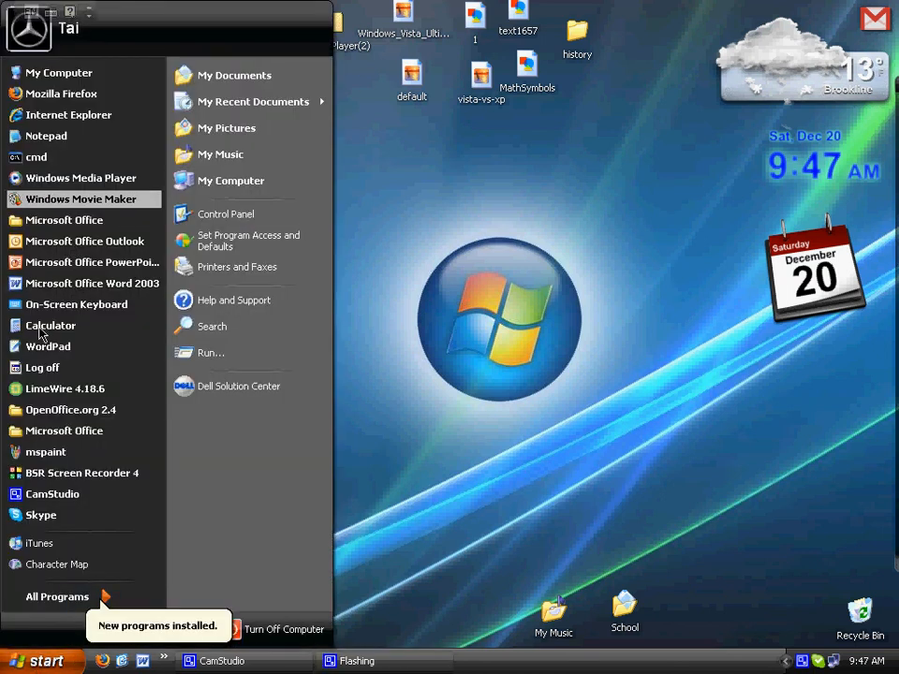
pyautogui.moveTo(53, 139)
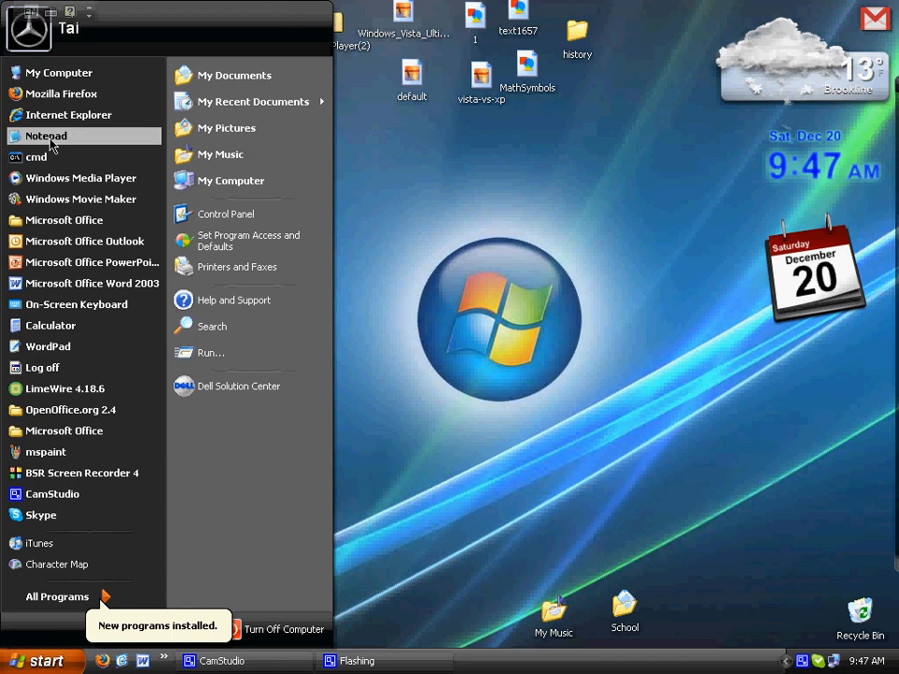
pyautogui.click(45, 134)
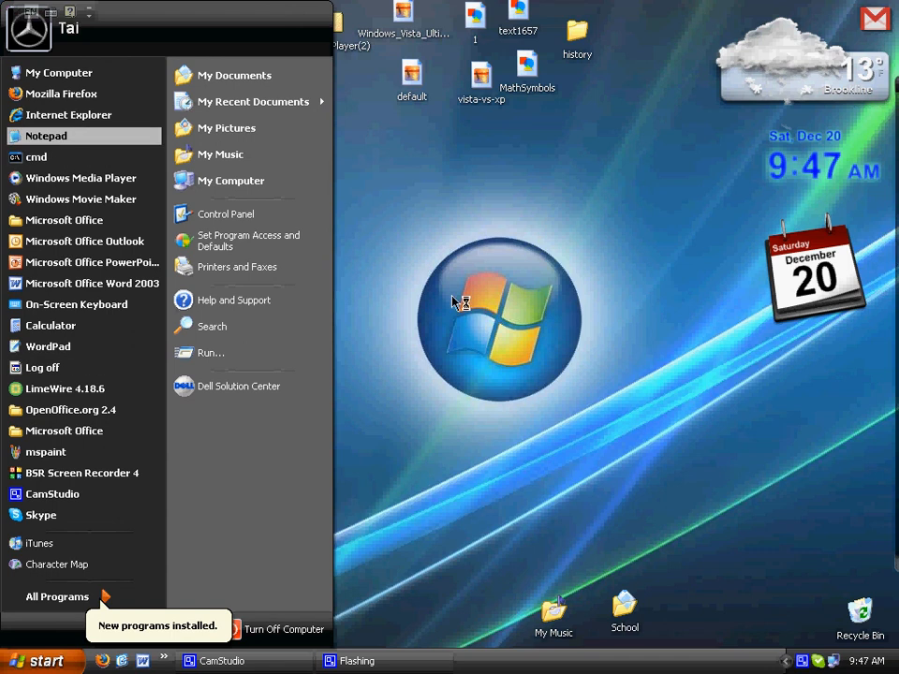
pyautogui.moveTo(313, 315)
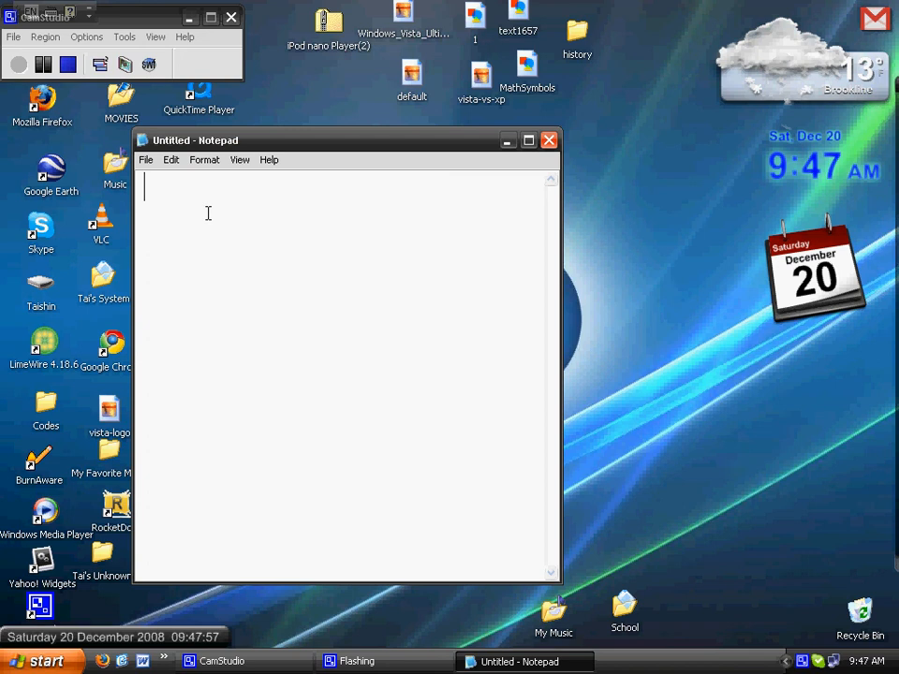
# Write the line 'bush hid the facts' in the empty Notepad document.
pyautogui.write('b')
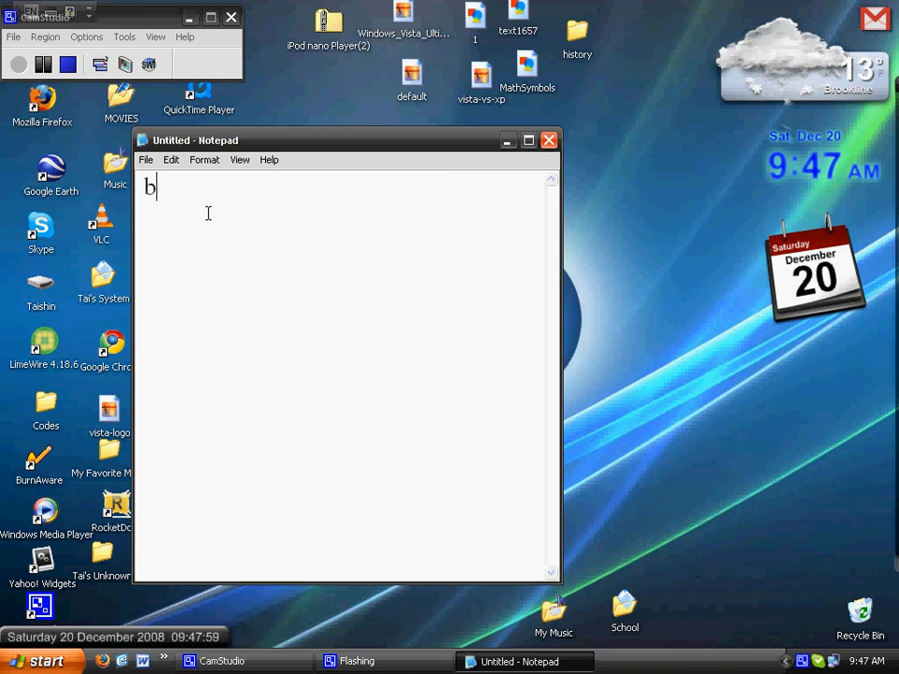
pyautogui.write('ush hid')
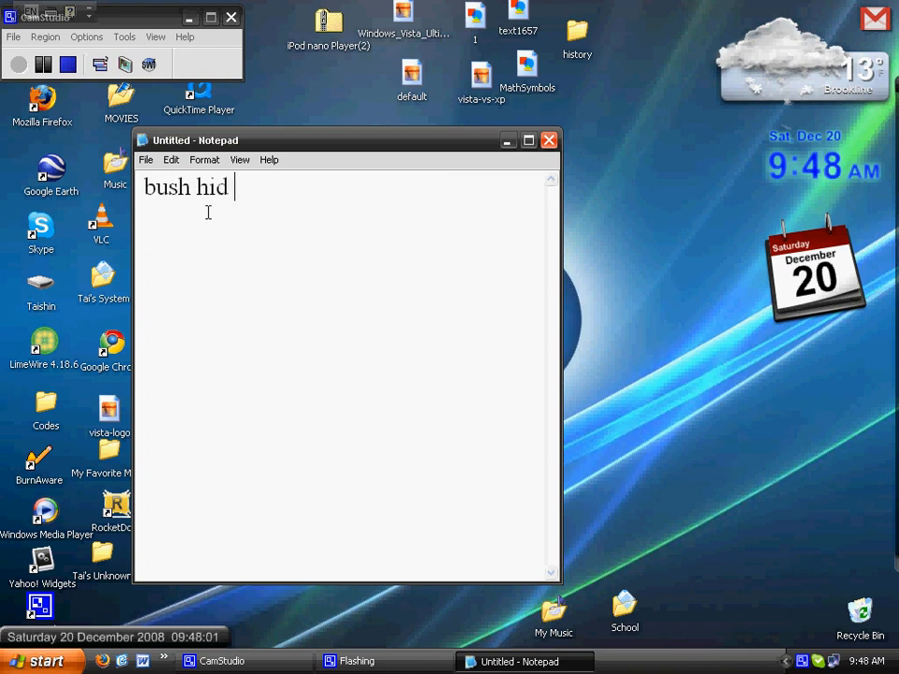
pyautogui.write('the fac')
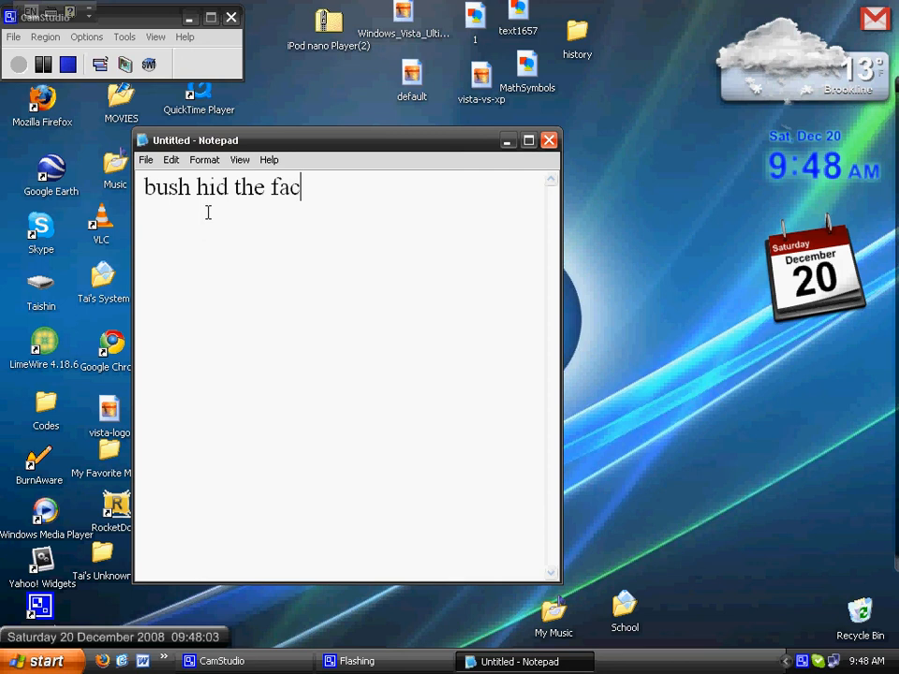
pyautogui.write('ts')
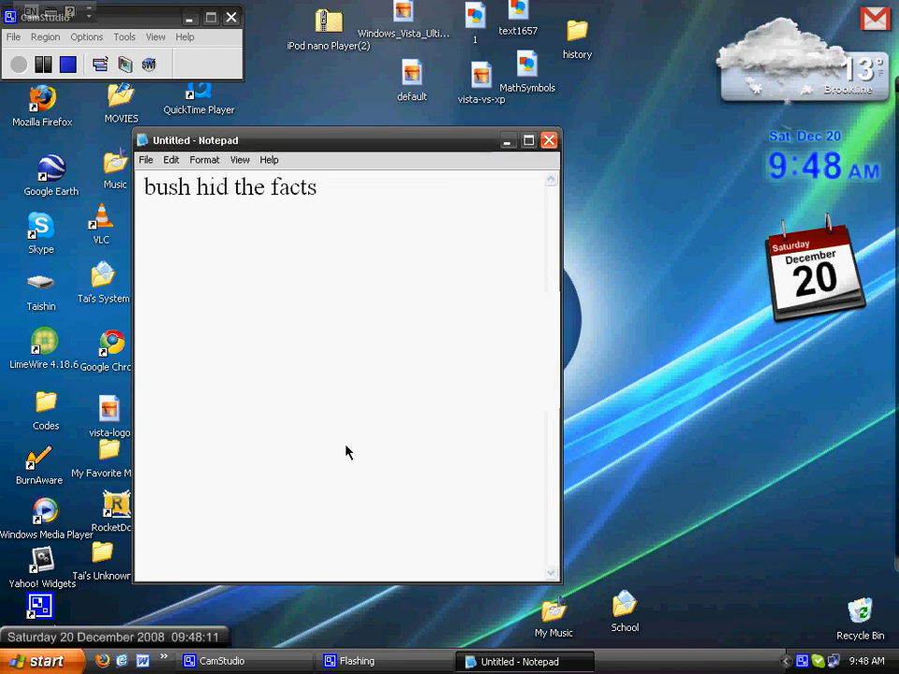
pyautogui.moveTo(442, 369)
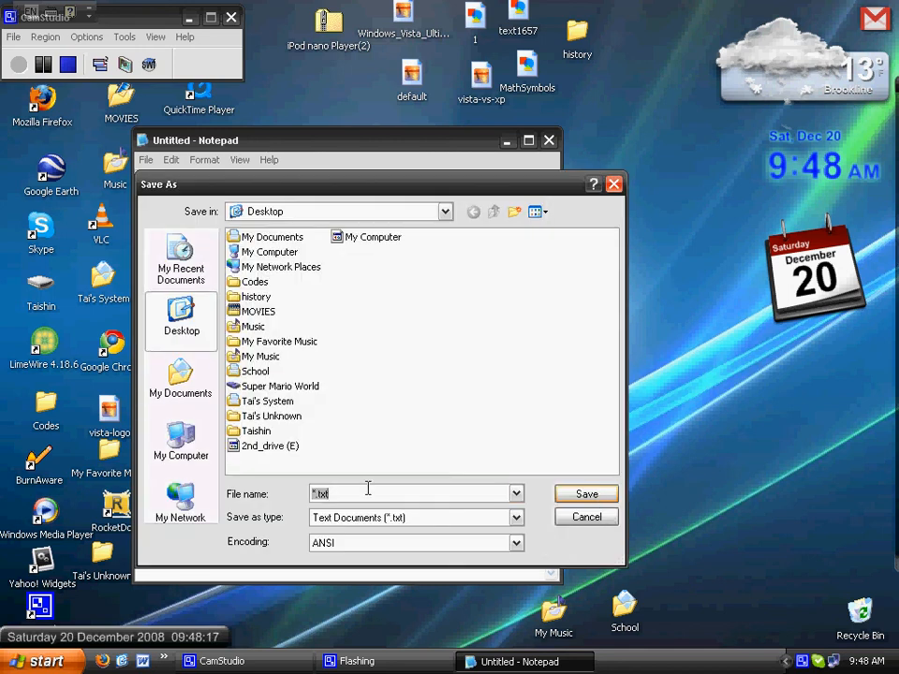
# Begin saving the file to the Desktop, entering 'bush' as the file name.
pyautogui.write('busd')
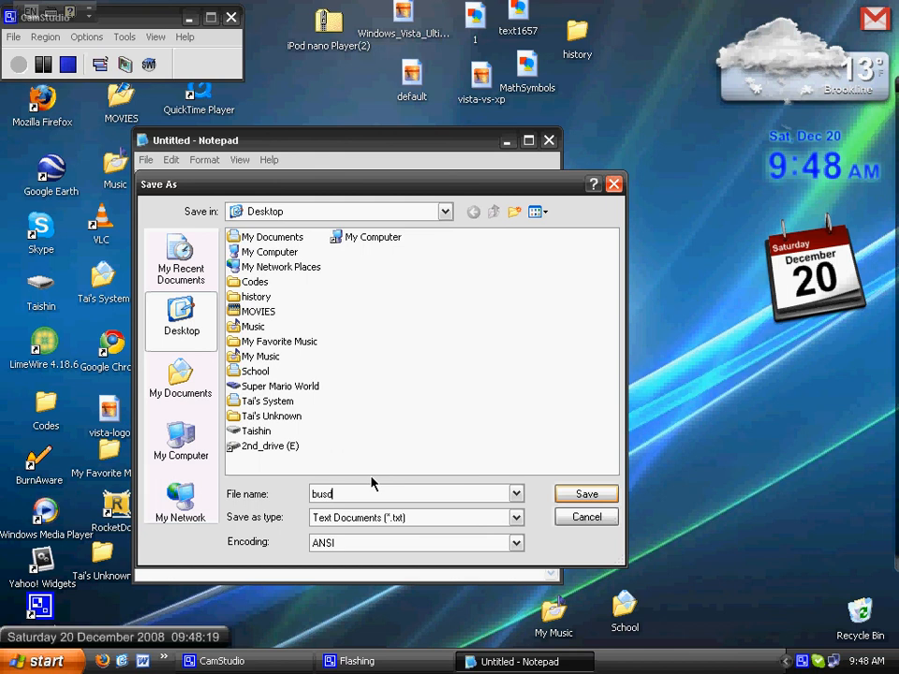